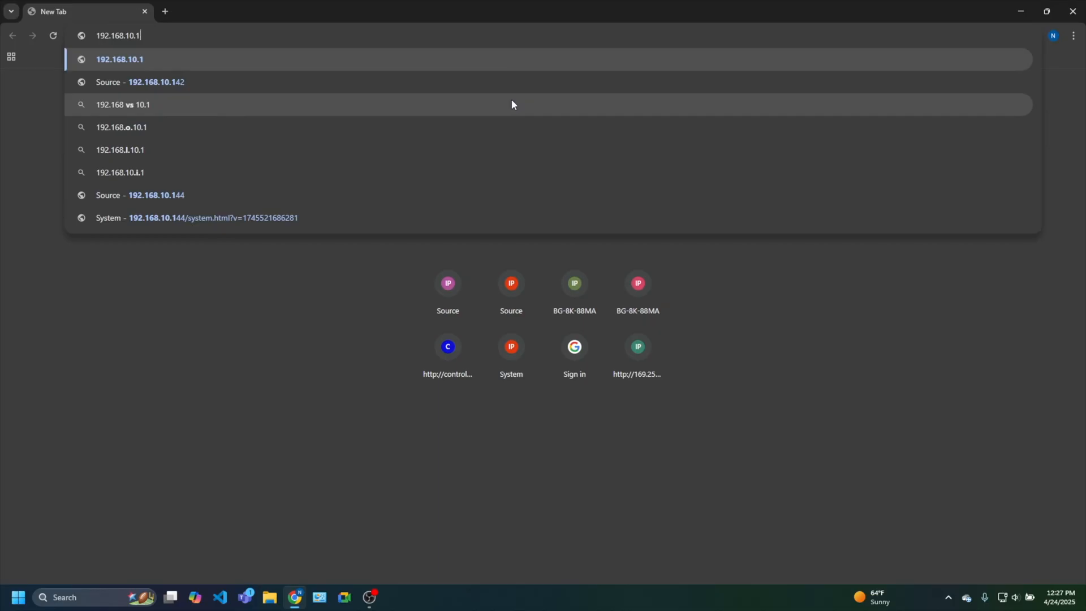
Step: Navigate Chrome to the device's web page at 192.168.10.144
click(157, 195)
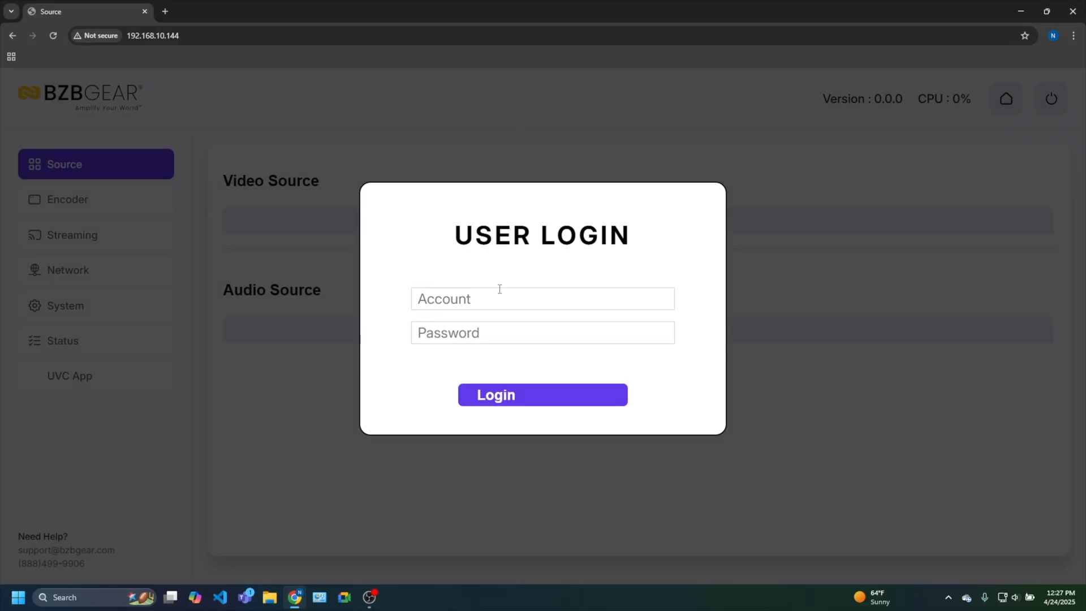
text(admin)
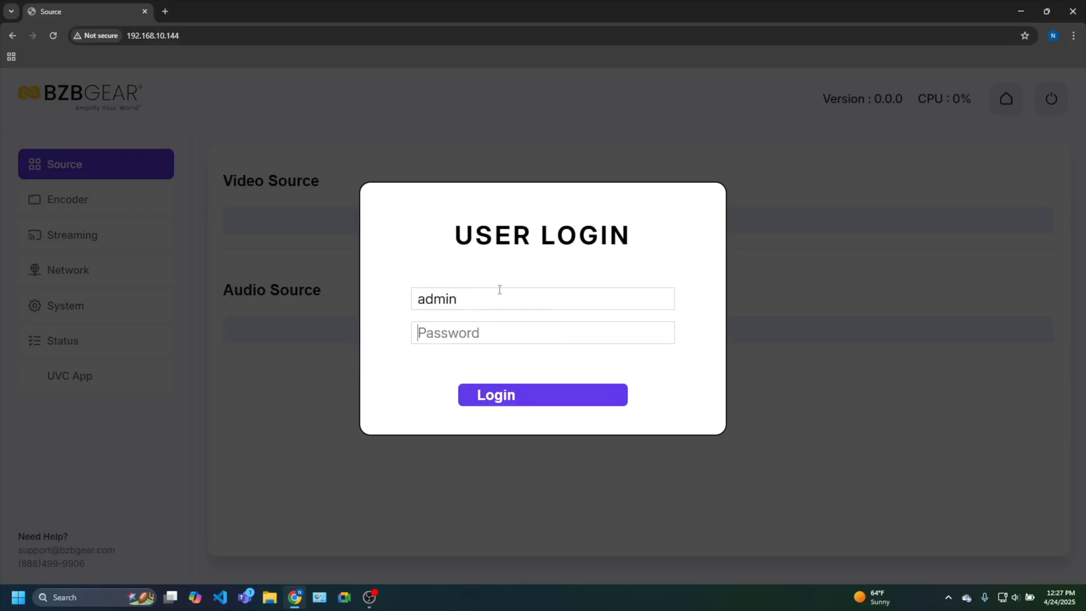
text(••)
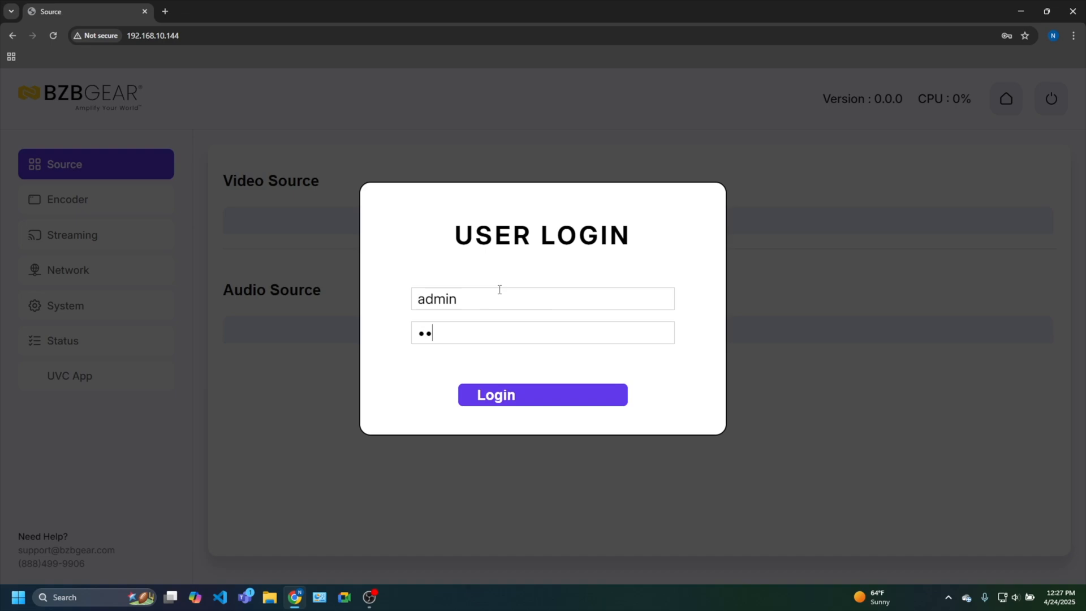
click(543, 395)
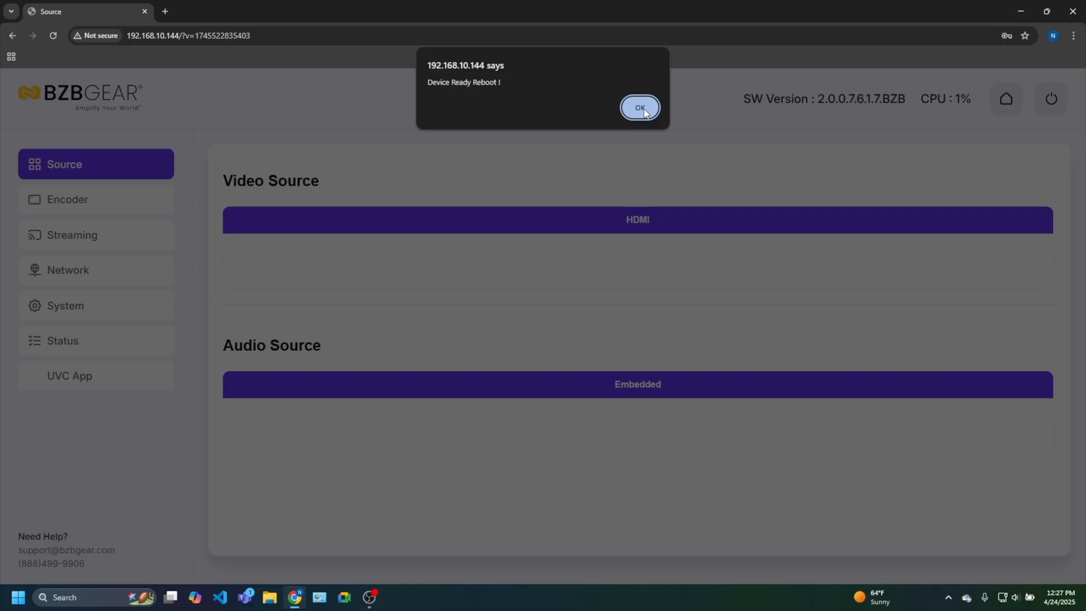
click(638, 108)
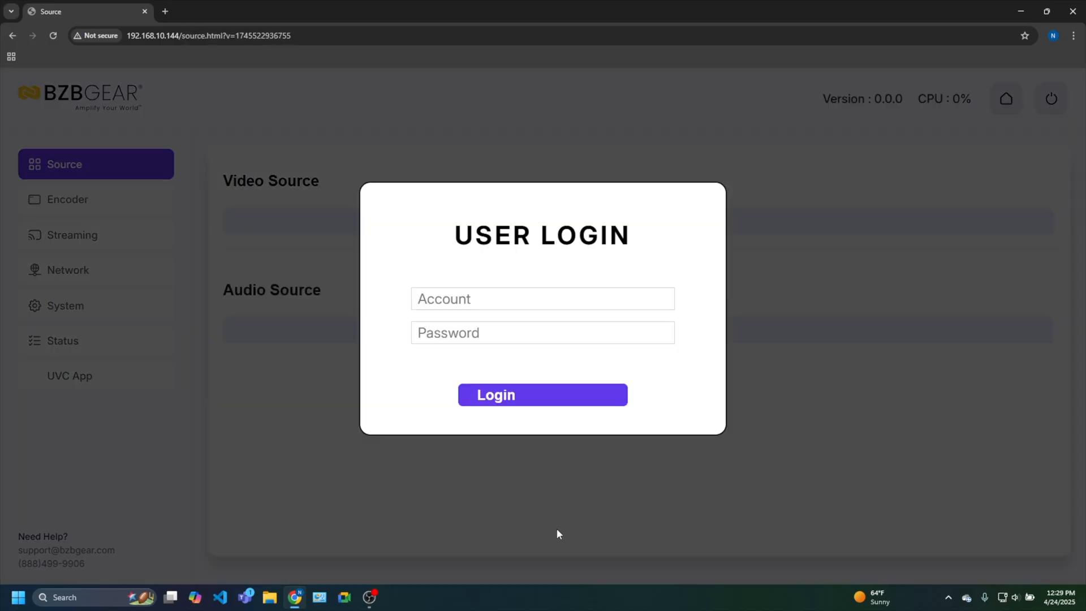
Step: Log in with the saved admin account to reach the Source page (HDMI video, Embedded audio)
click(542, 299)
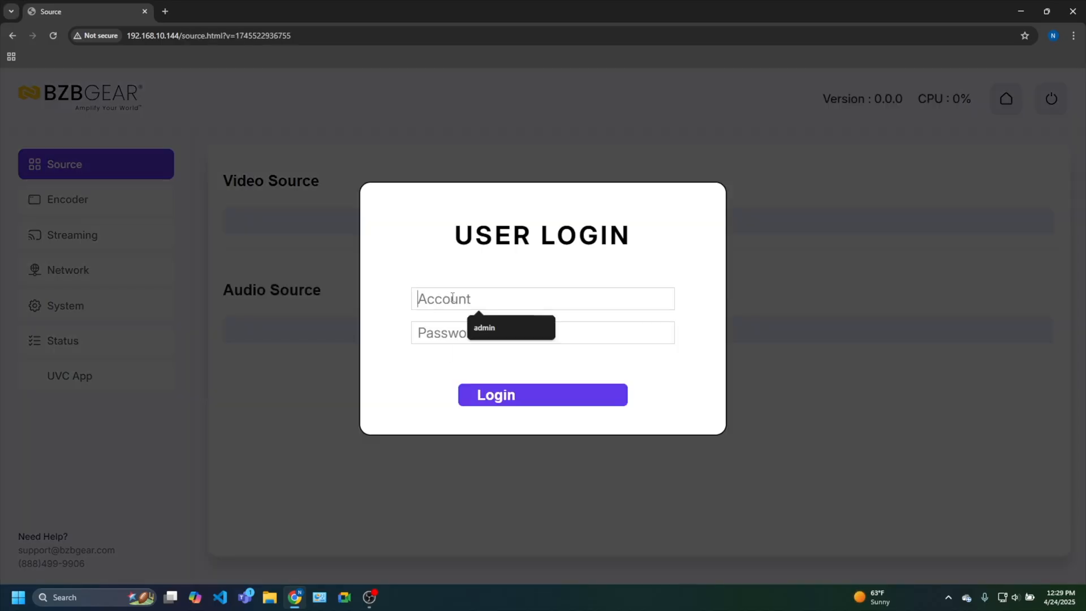
text(A)
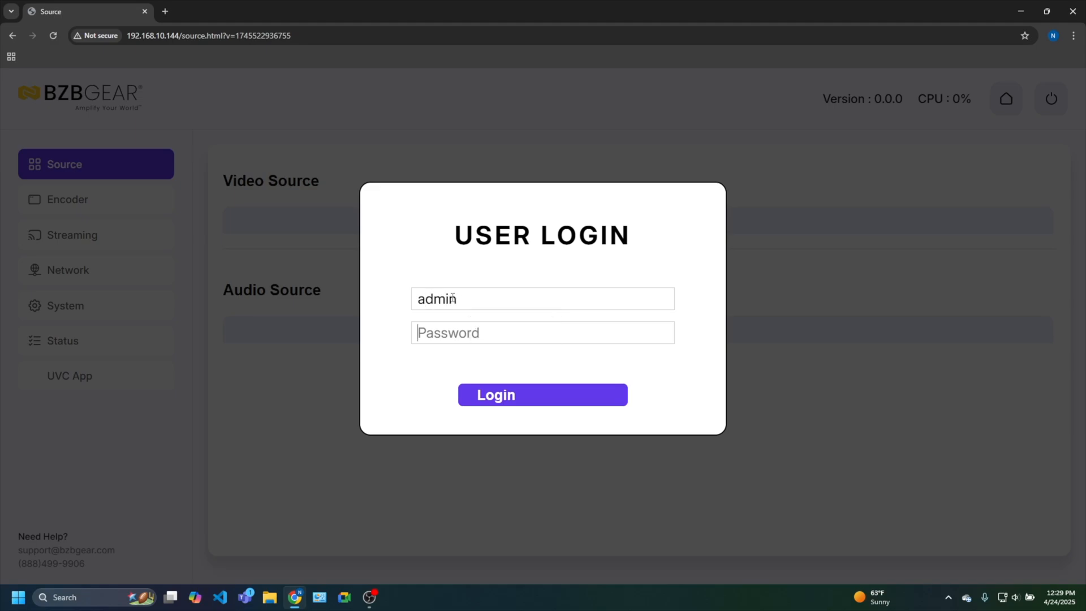
click(542, 394)
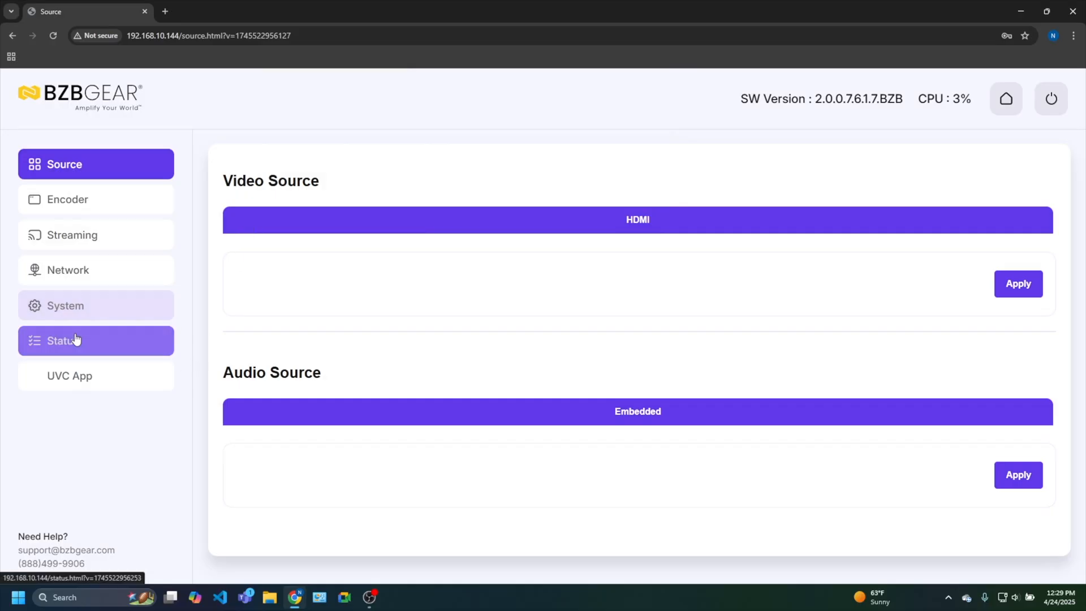
click(67, 341)
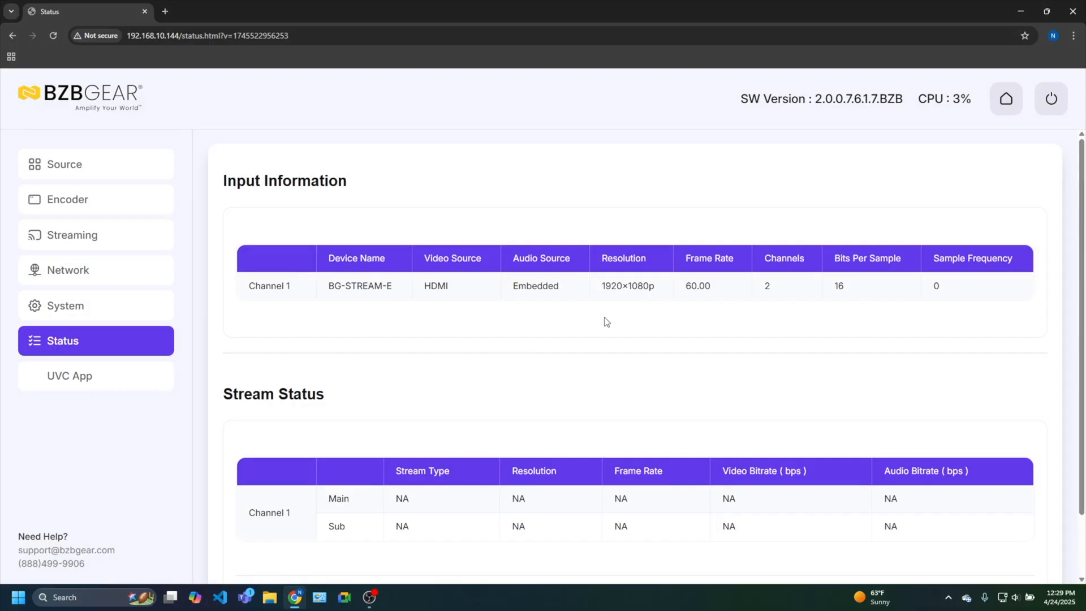
mouse_move(619, 302)
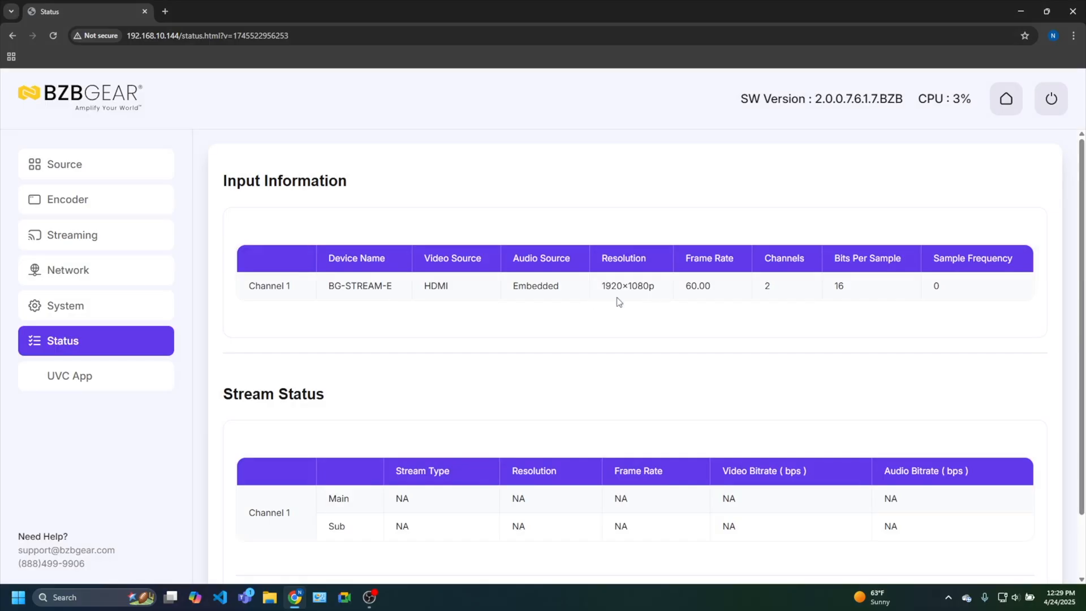
mouse_move(600, 251)
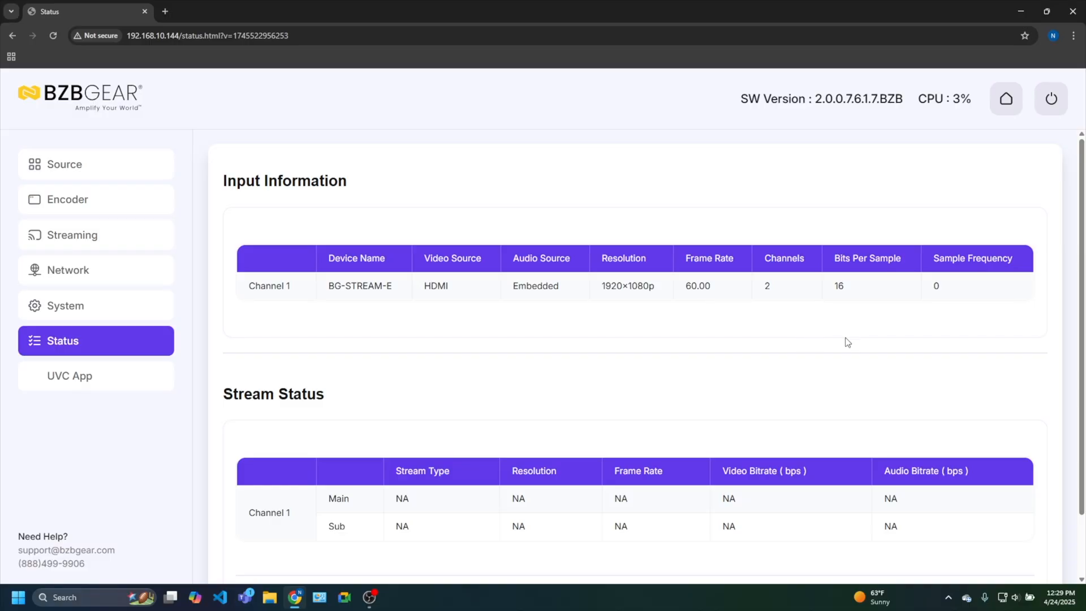
mouse_move(79, 144)
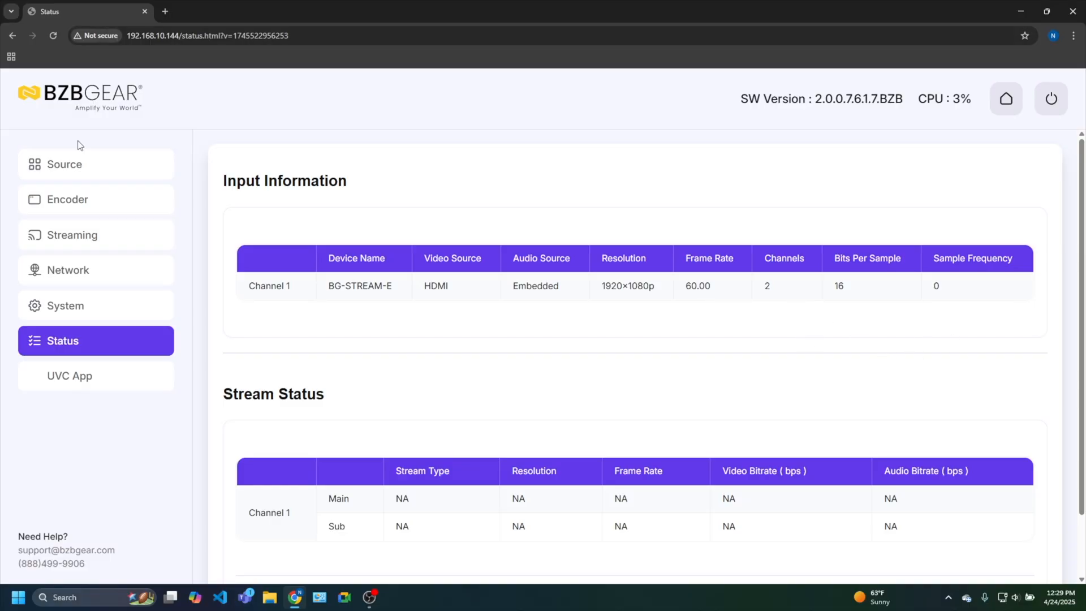
click(65, 164)
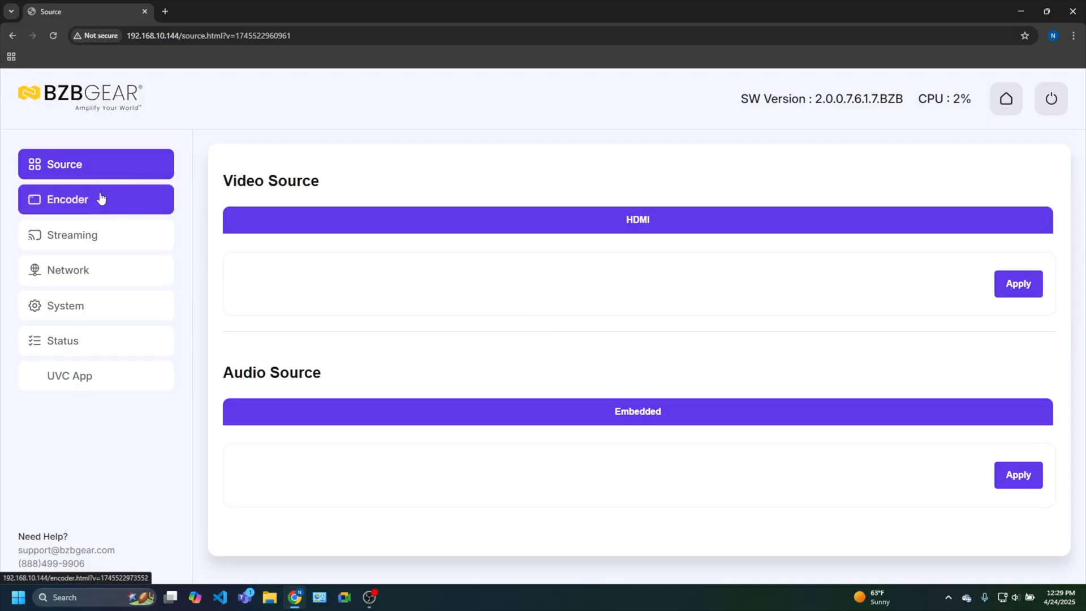
Step: Review the Main Encoder settings, keeping VBR mode and H.264 type, then go to Streaming
click(95, 199)
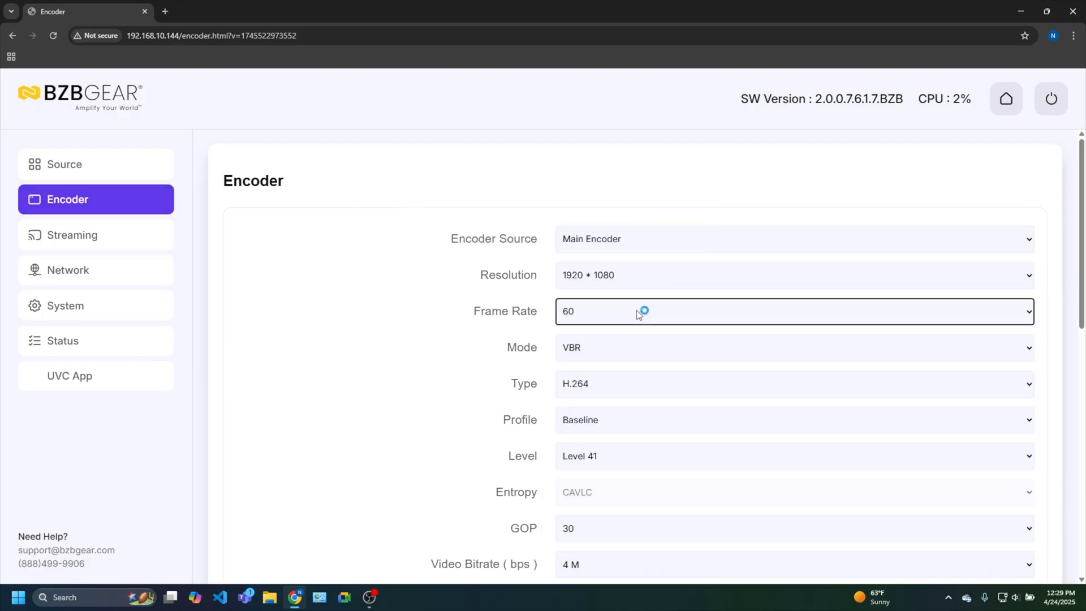
click(793, 347)
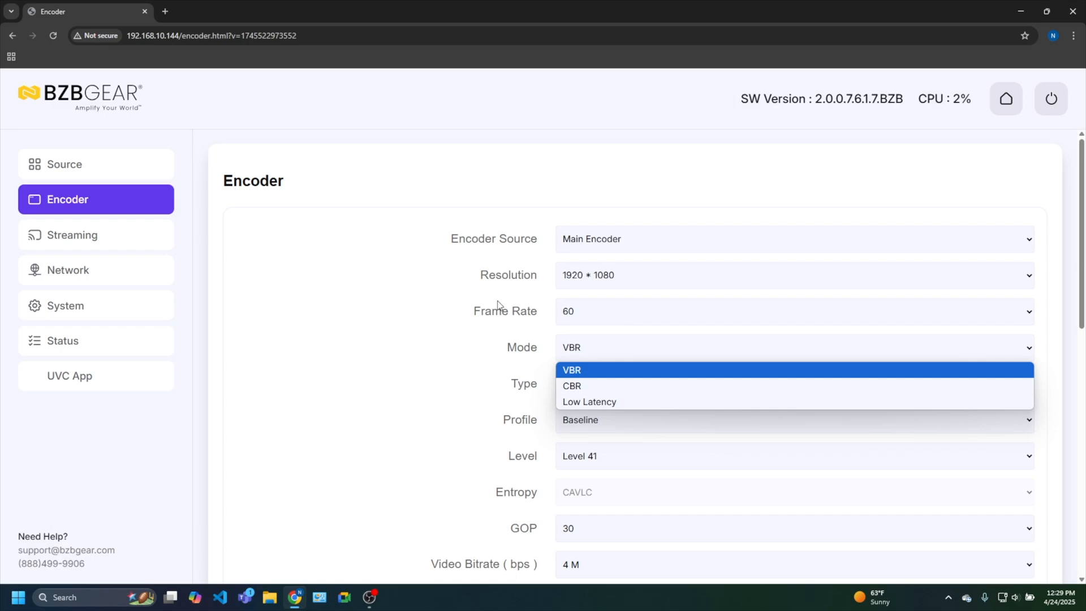
click(572, 370)
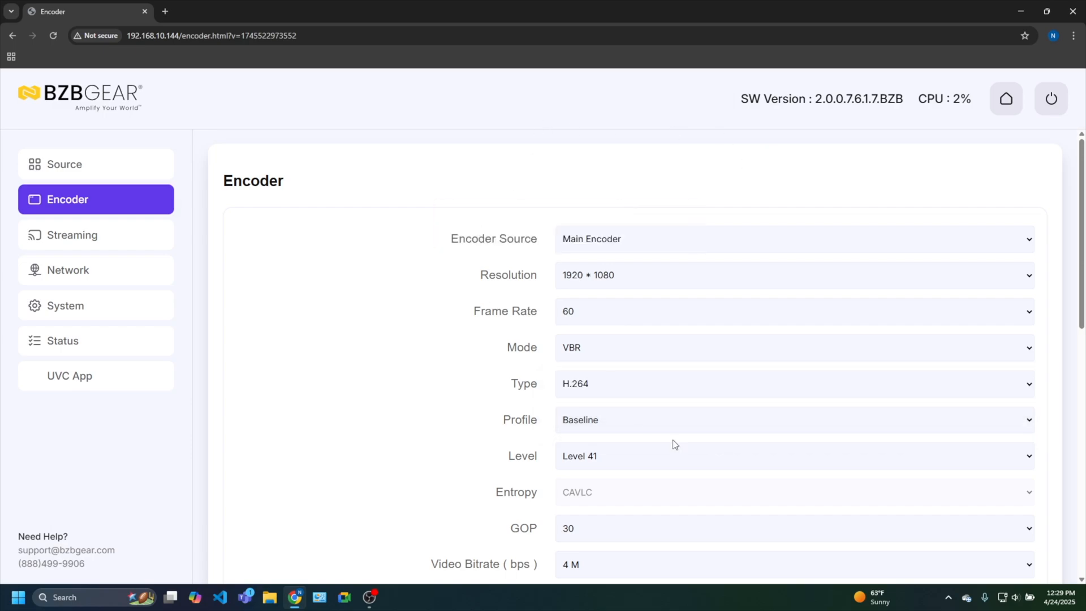
mouse_move(657, 385)
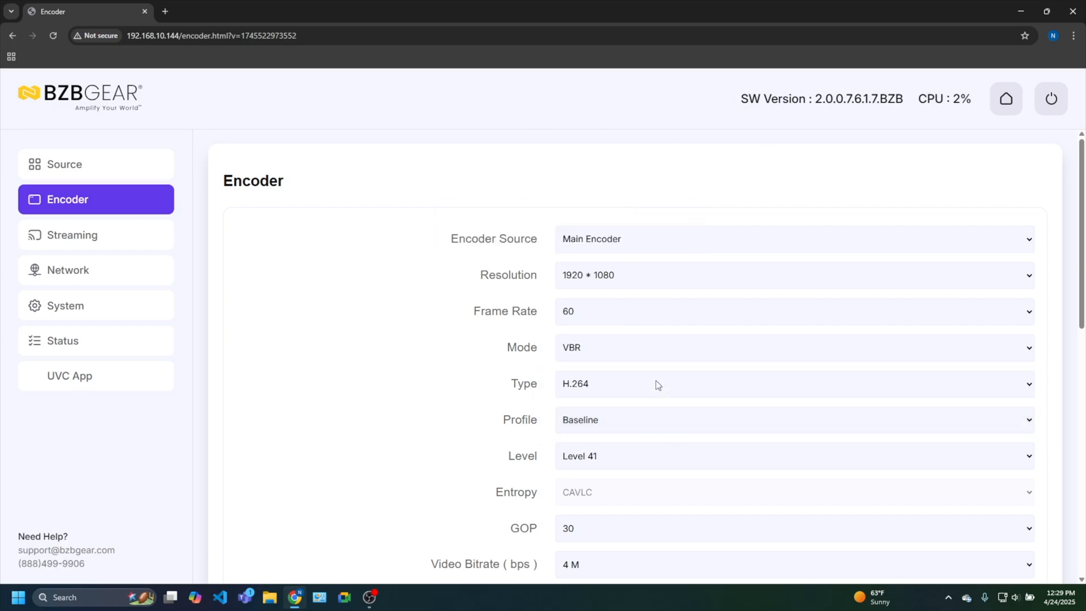
click(793, 384)
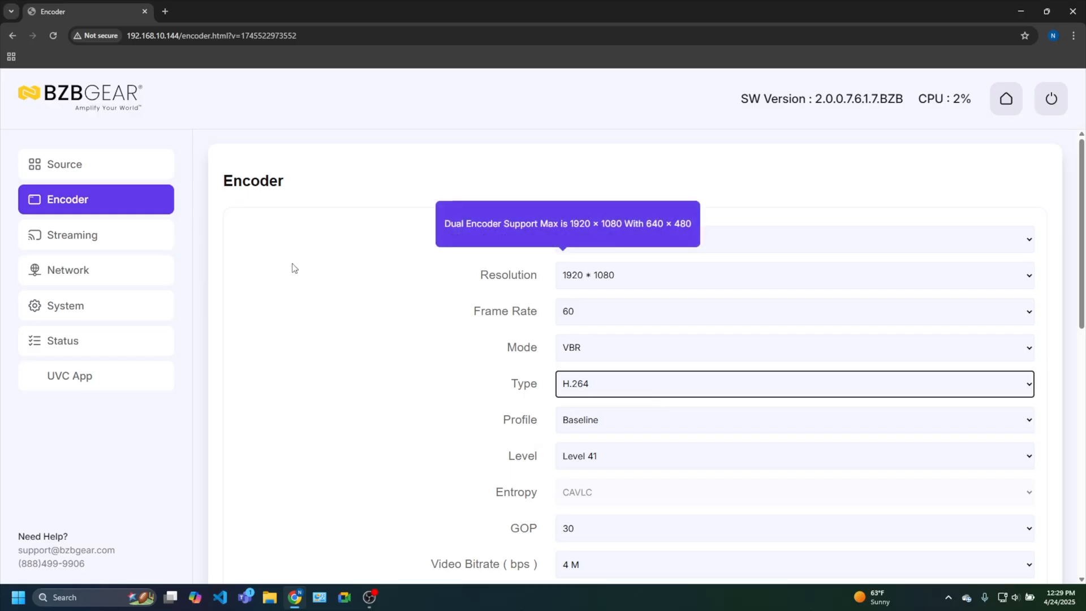
scroll(down, 3)
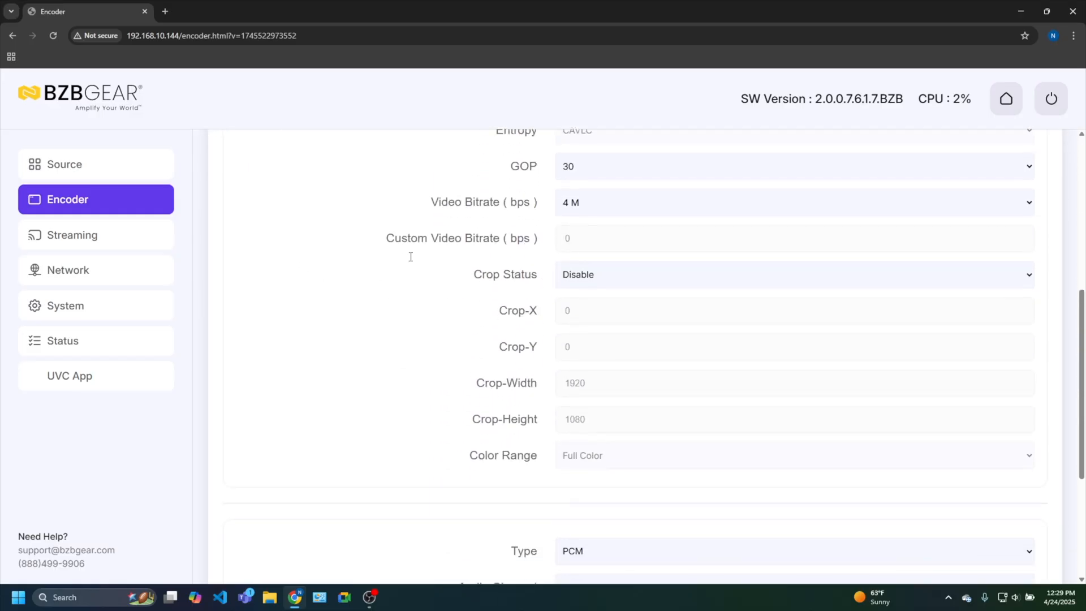
scroll(down, 3)
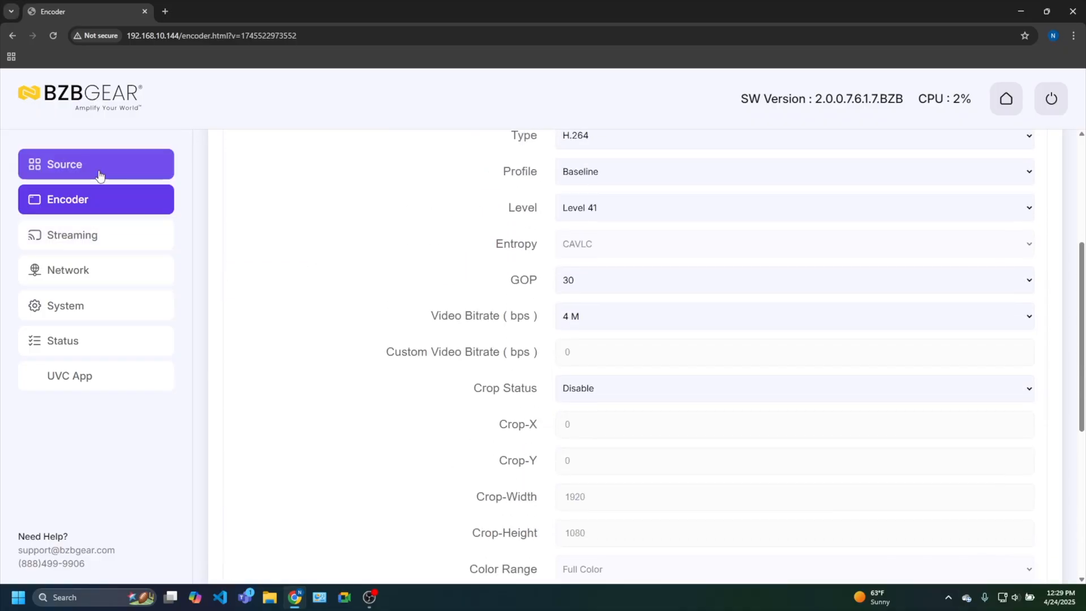
click(73, 235)
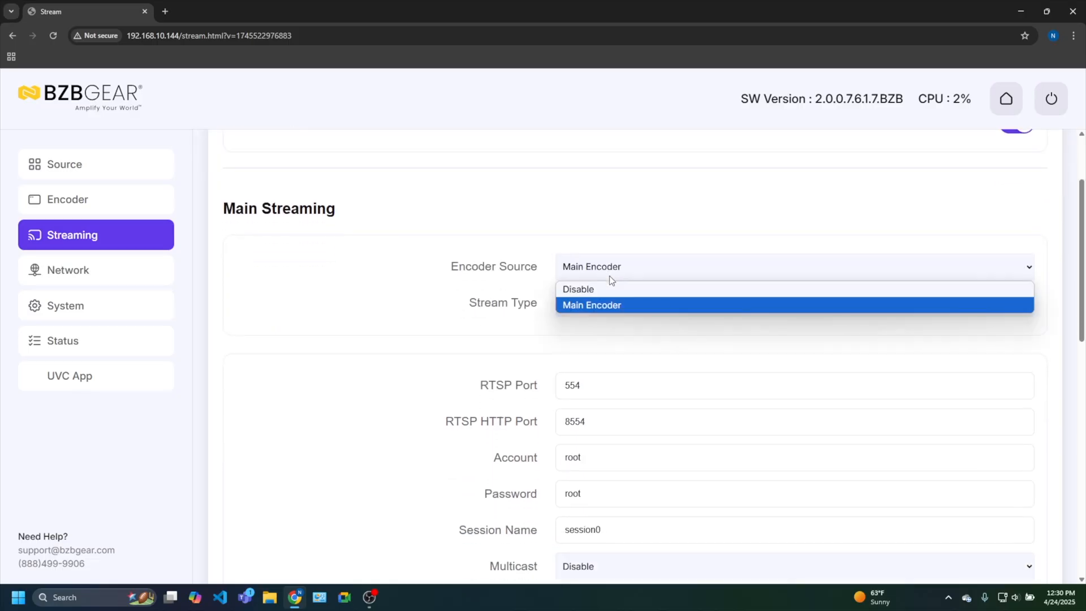
Step: Keep Main Encoder as the source and set the main stream type to NDI-HX
click(591, 305)
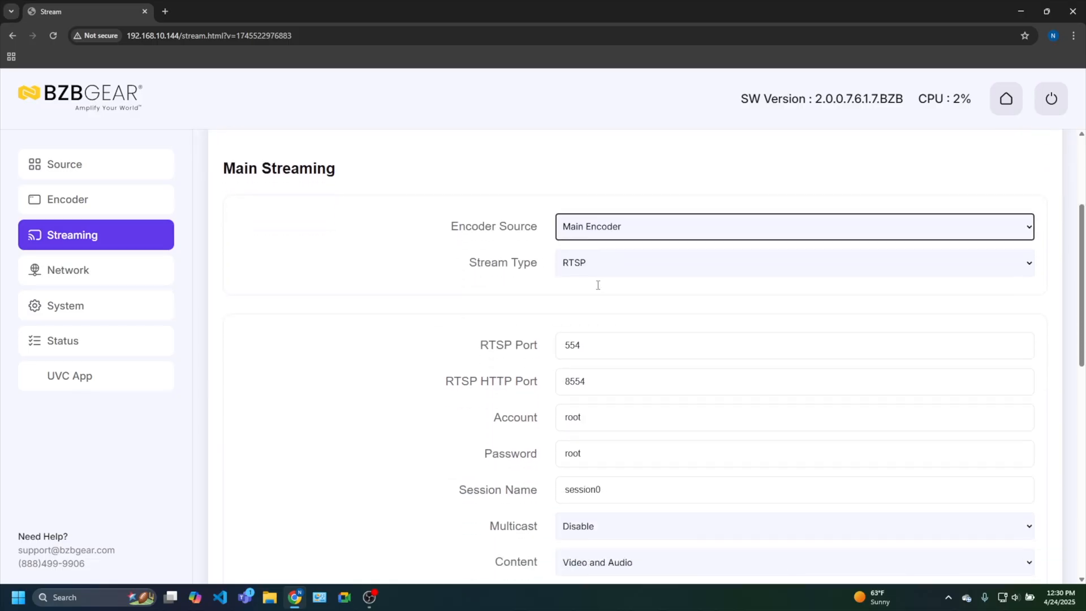
scroll(down, 3)
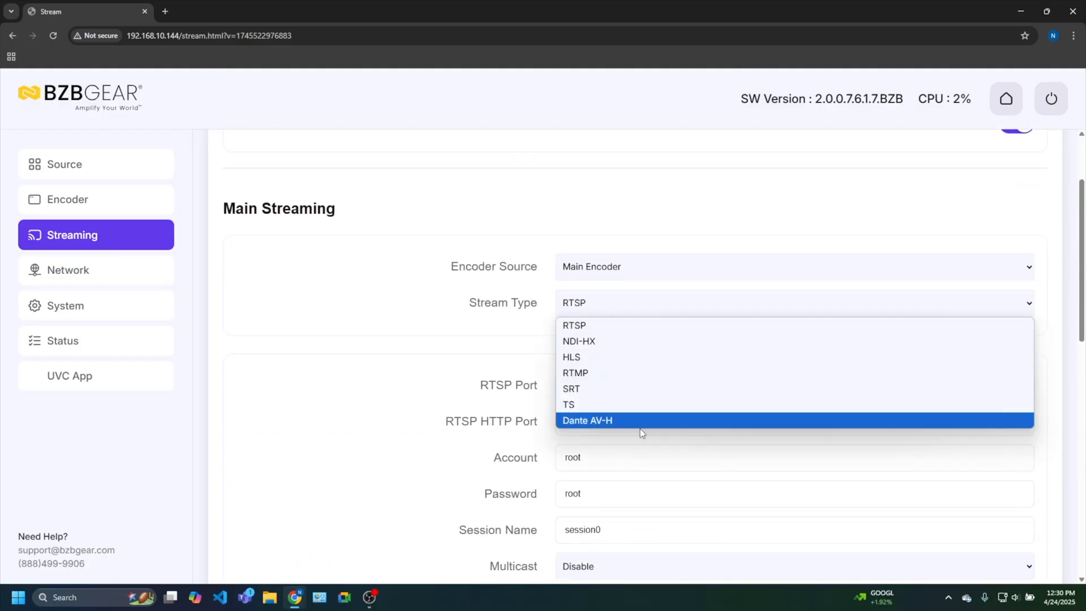
click(579, 340)
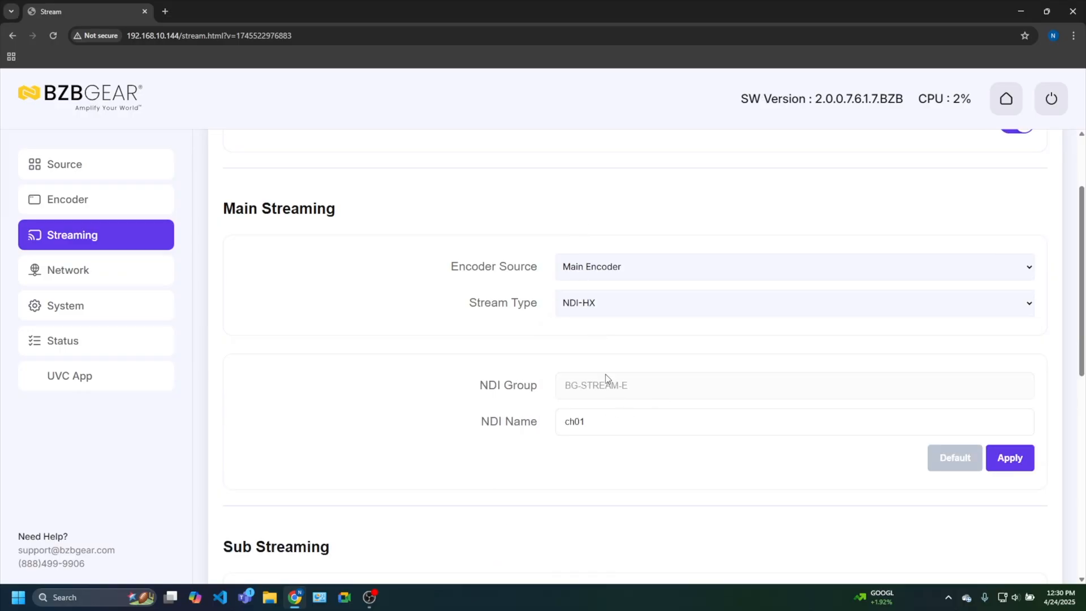
Step: Replace the NDI name ch01 with 'ADAMO NDI TEST' and apply it
double_click(574, 421)
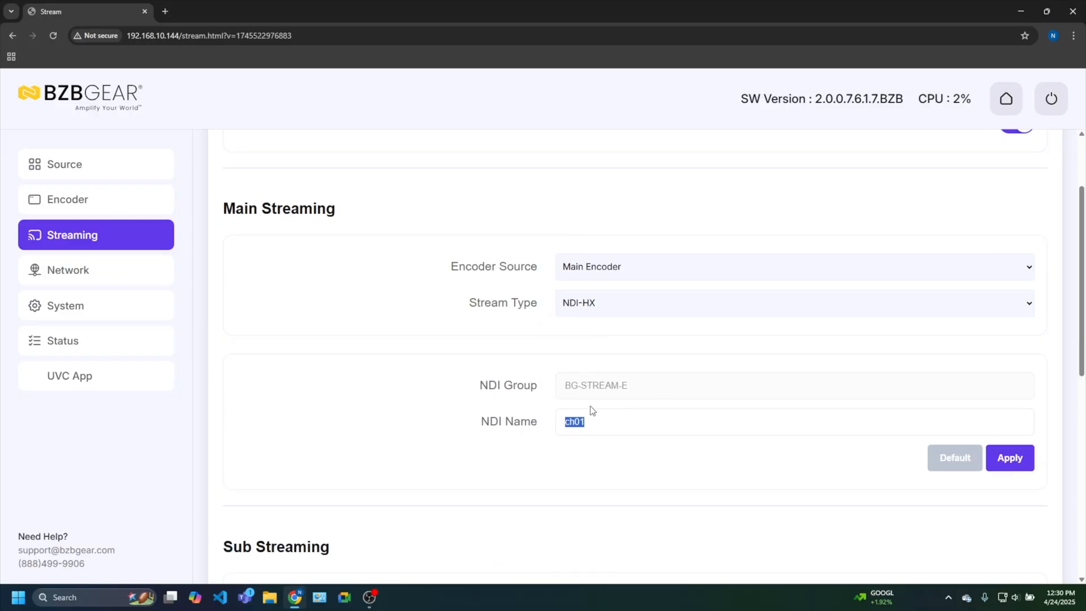
text(A)
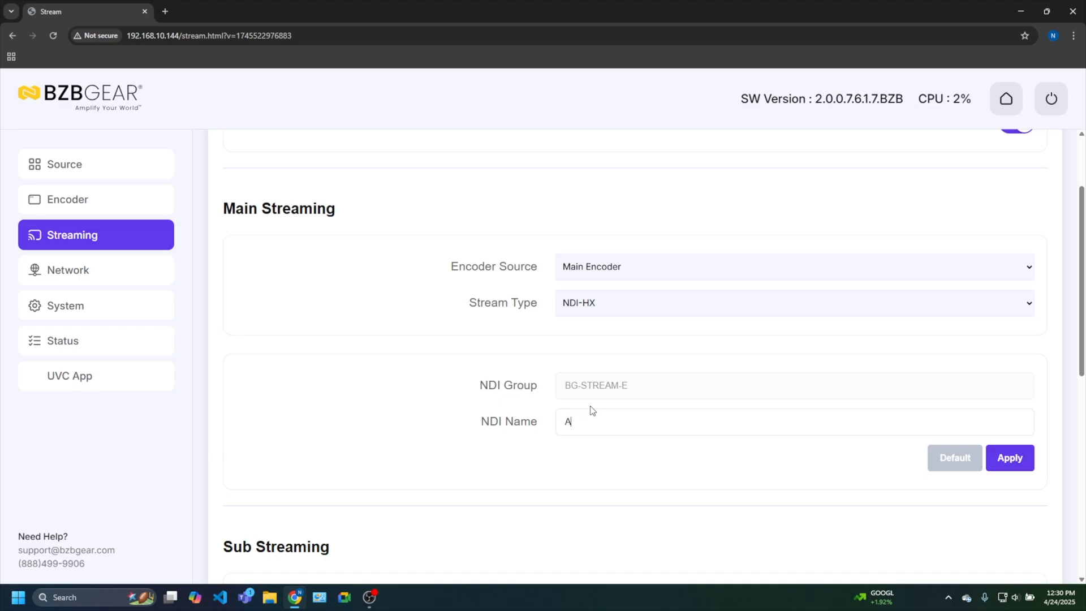
text(DAMO NDI TEST)
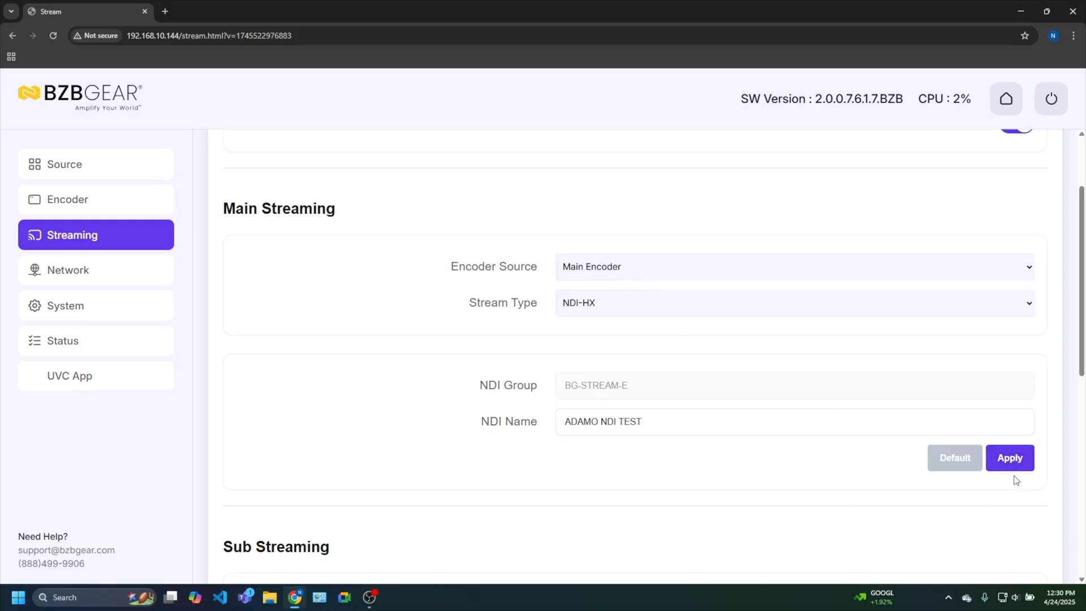
scroll(down, 3)
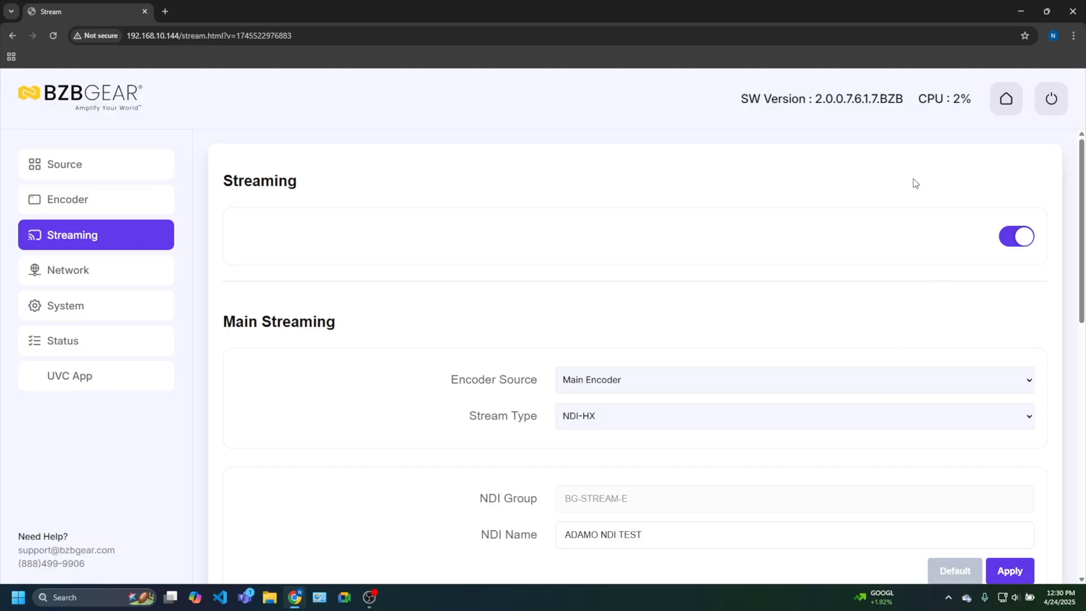
Step: Turn the device's overall Streaming switch off
click(1018, 237)
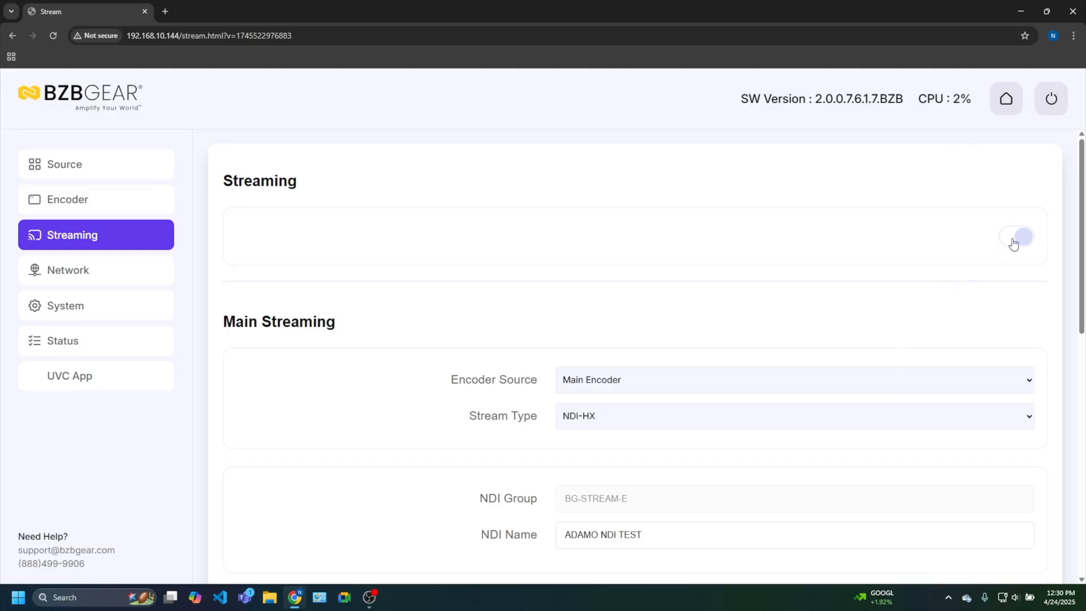
scroll(down, 3)
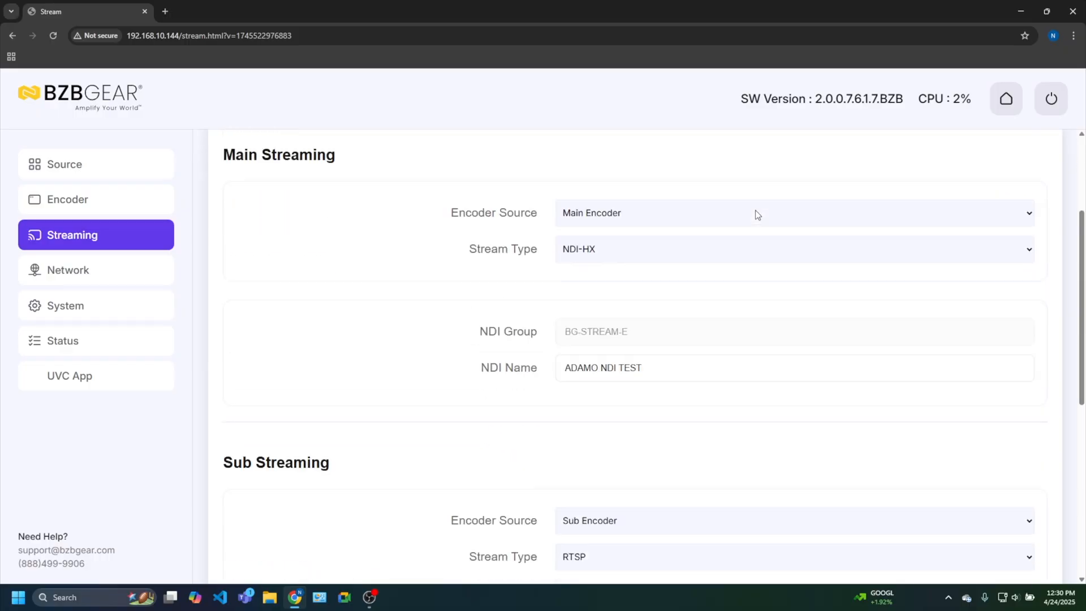
scroll(down, 3)
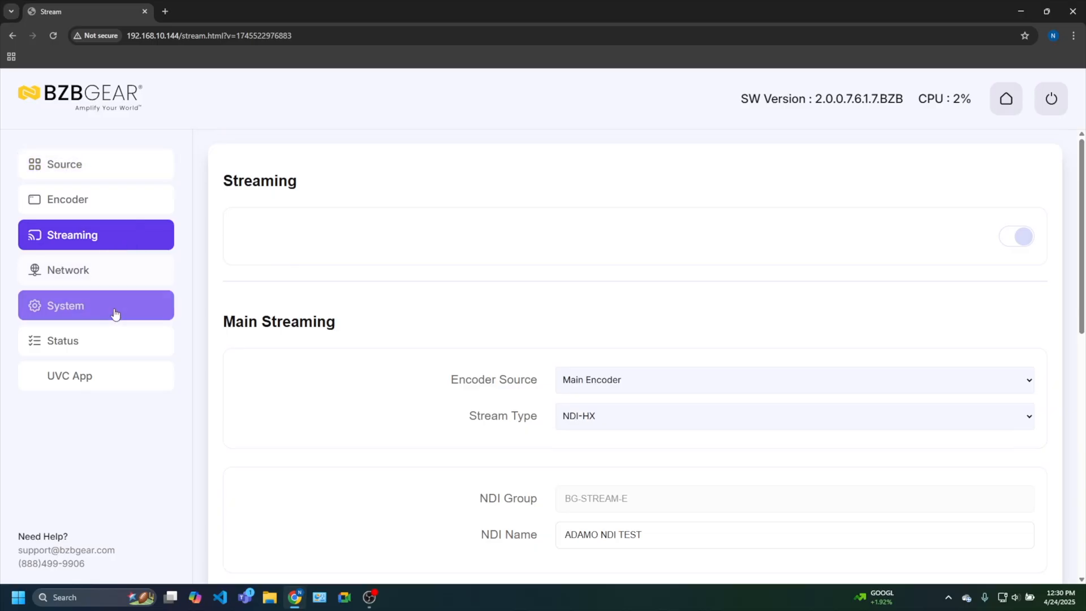
Step: Review the System settings page, then reload the device's web page in the browser
click(95, 305)
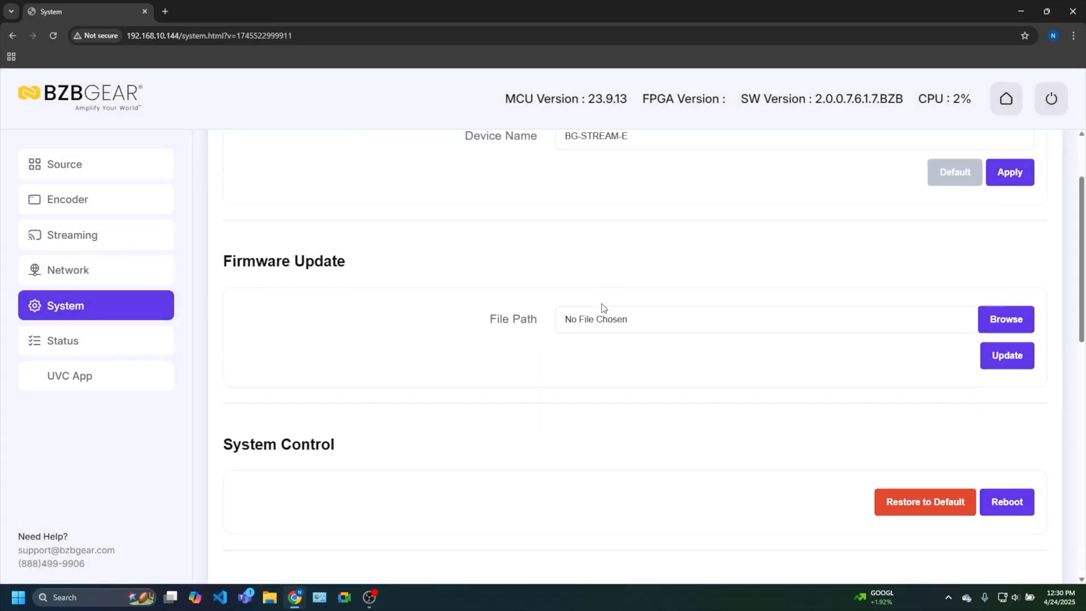
scroll(down, 3)
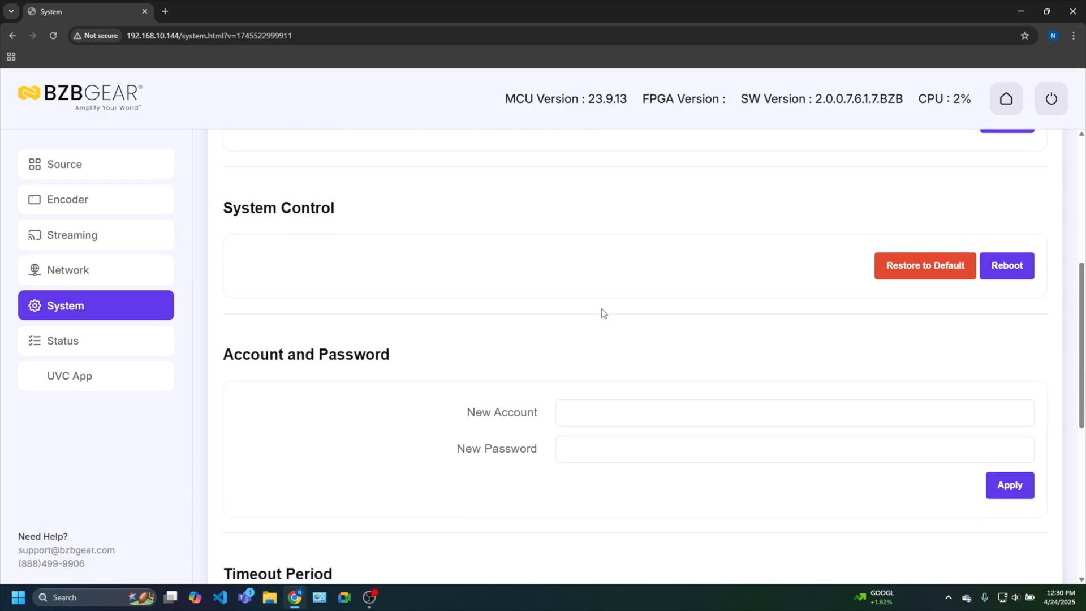
scroll(up, 3)
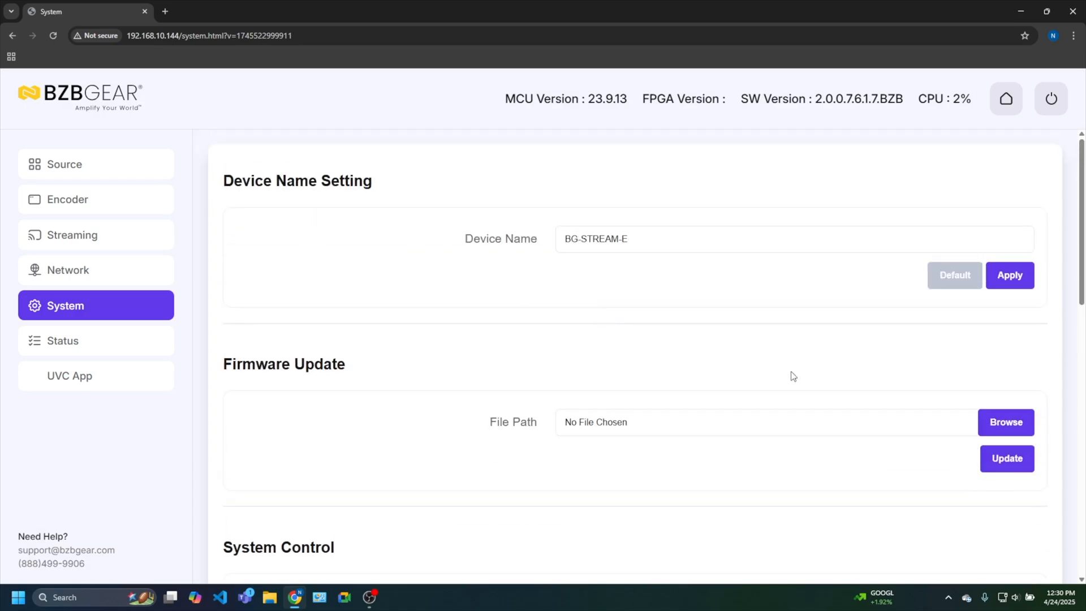
scroll(down, 3)
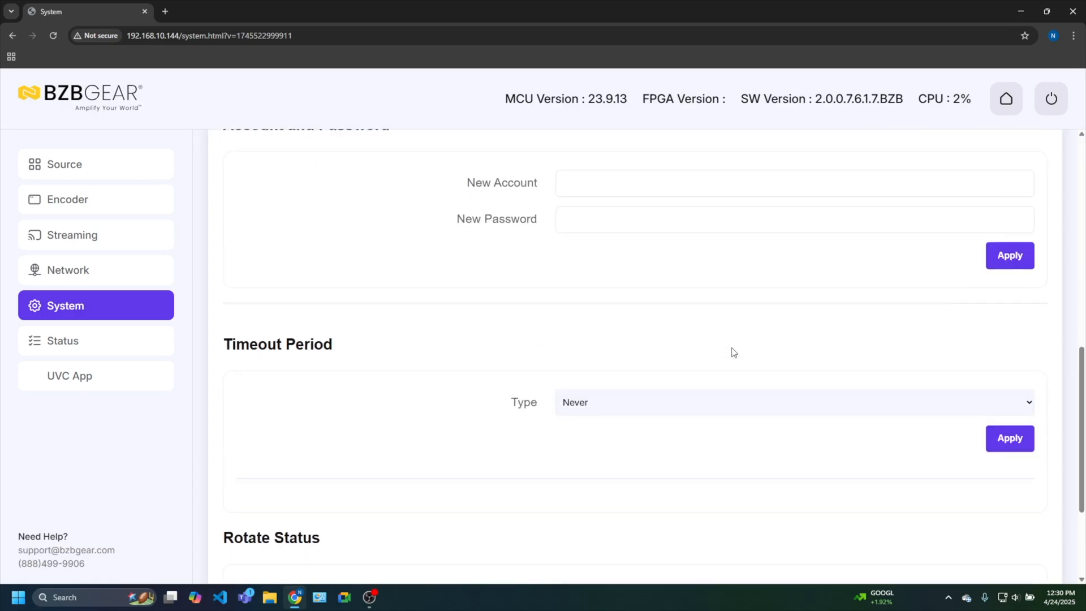
scroll(up, 3)
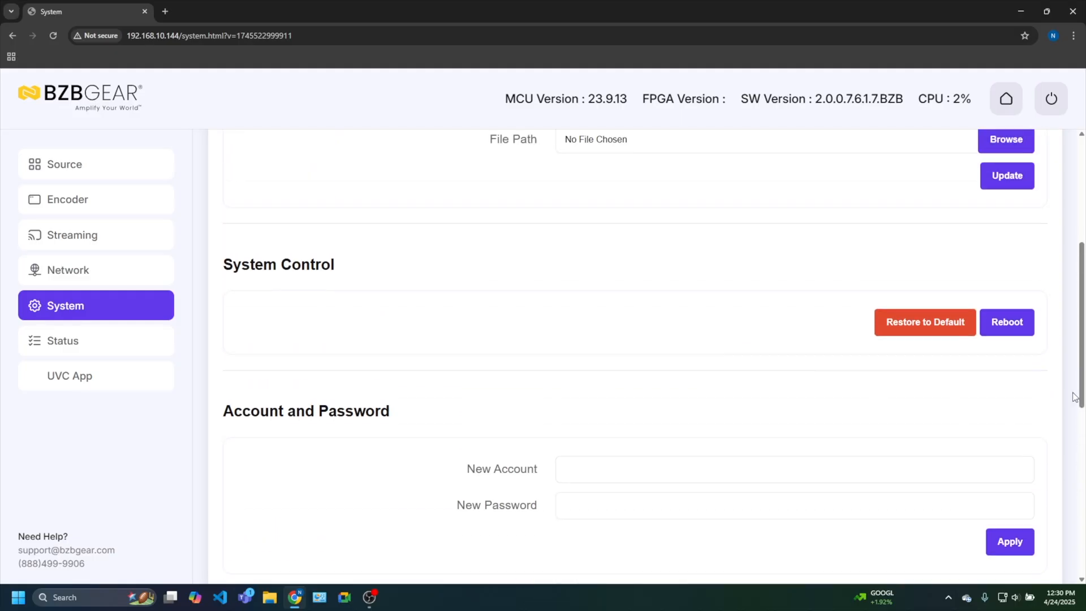
mouse_move(570, 272)
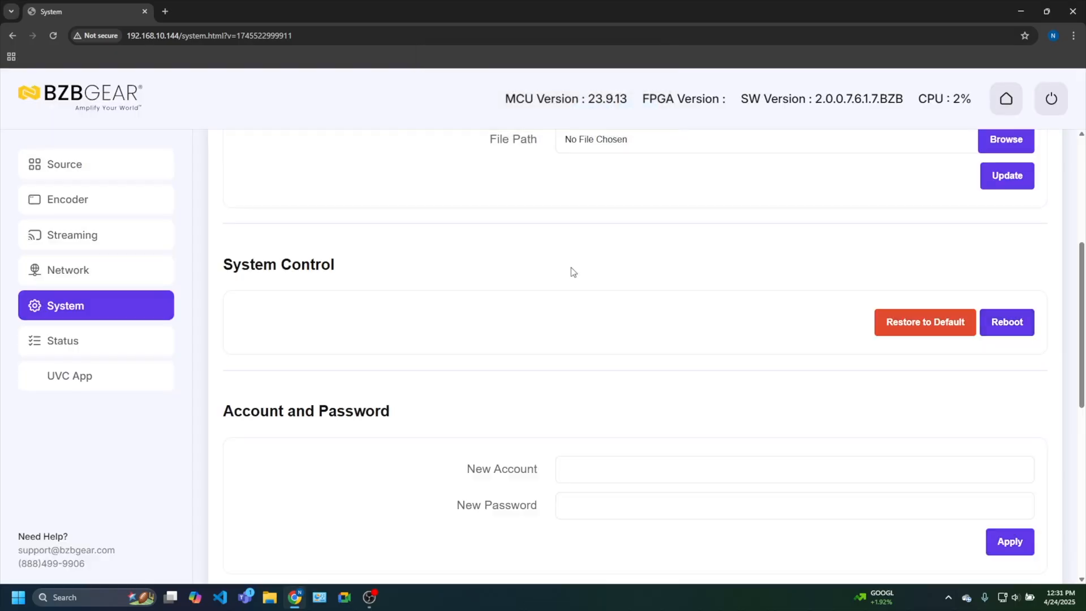
click(53, 35)
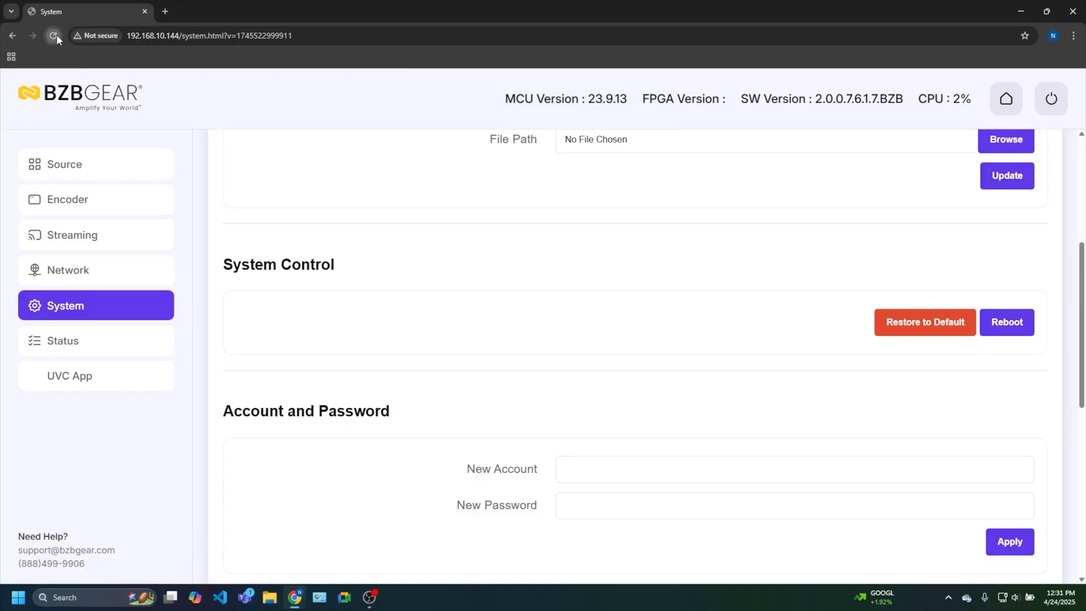
click(53, 35)
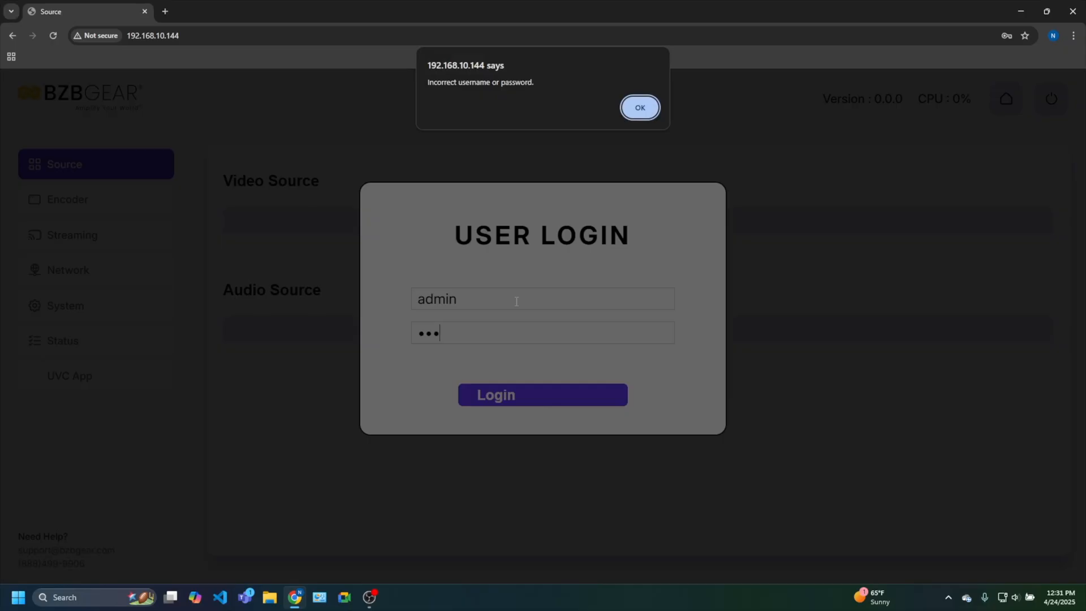
Step: Dismiss the incorrect password alert, log back in and return to the Streaming page
click(638, 108)
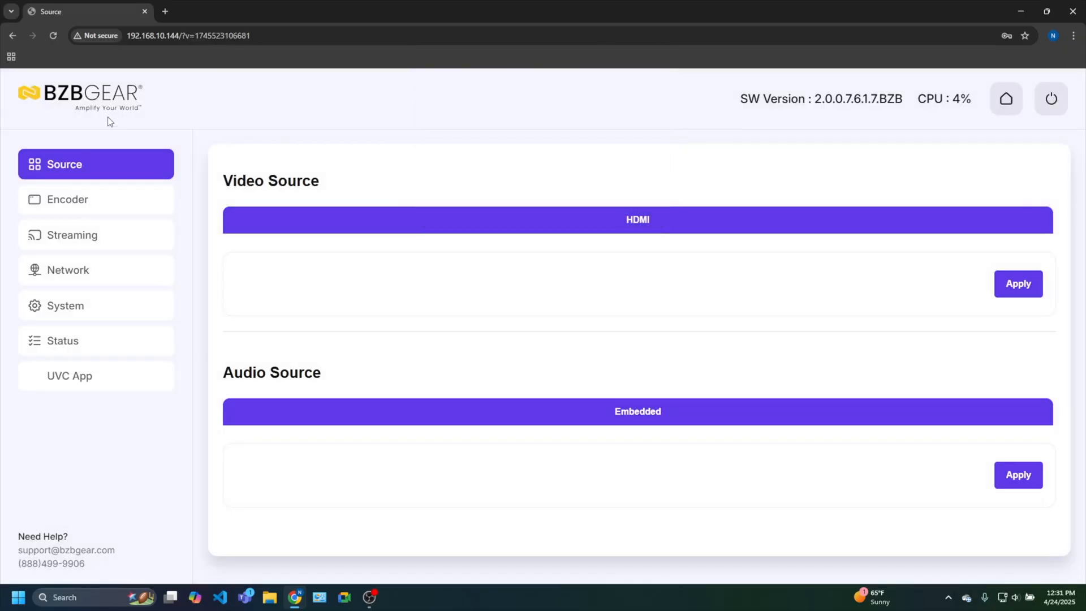
click(73, 235)
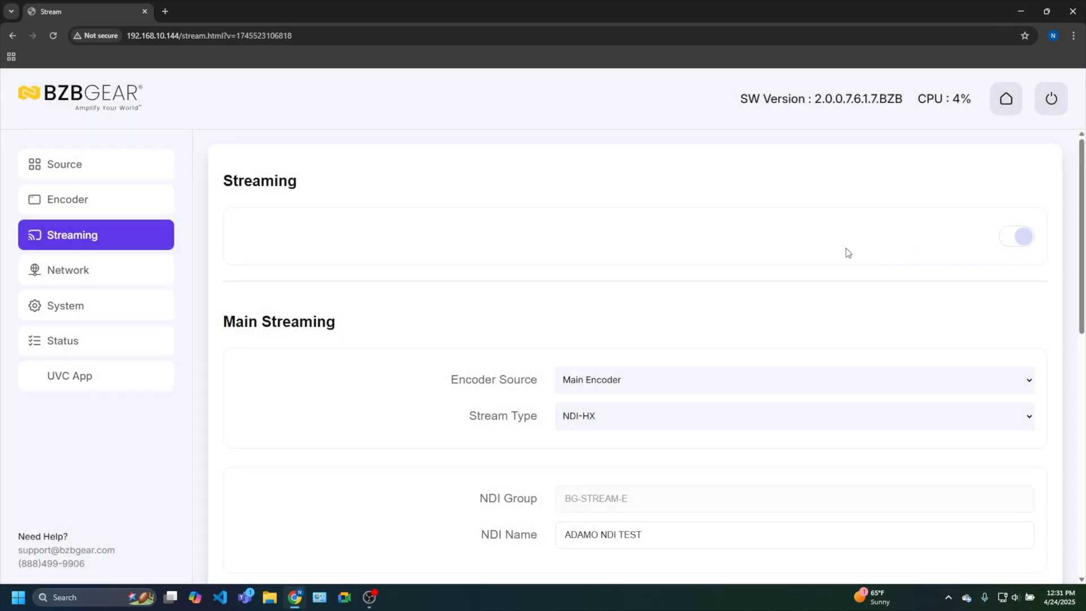
click(1018, 236)
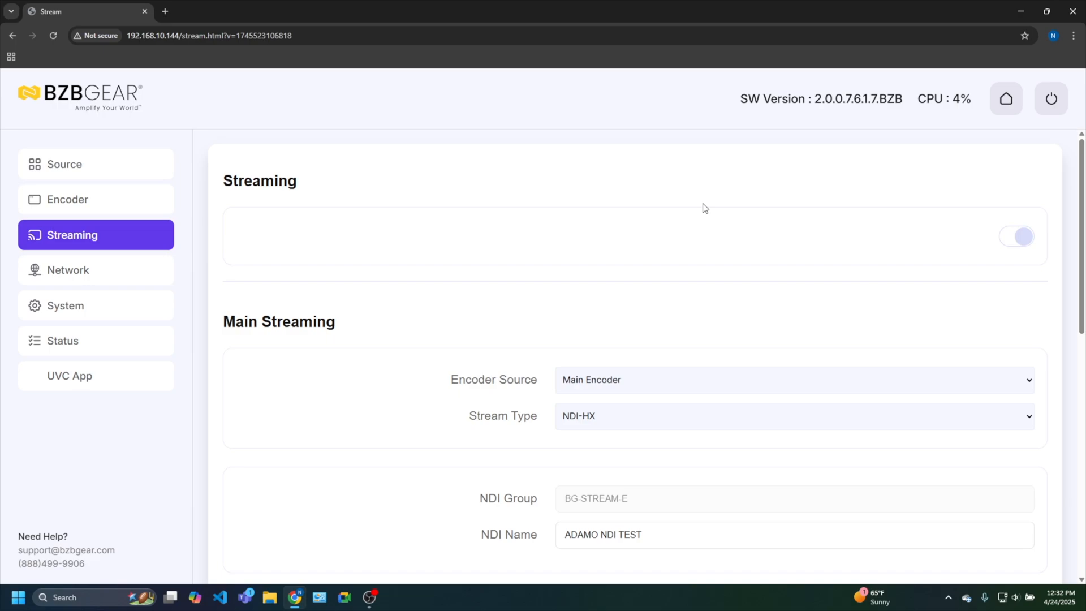
scroll(down, 3)
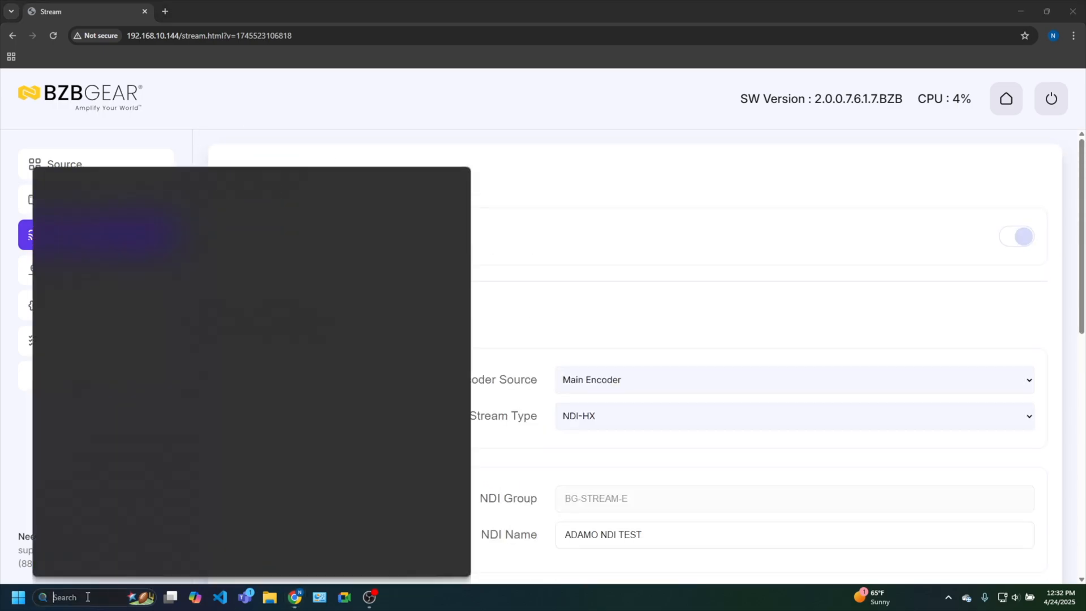
Step: Launch Studio Monitor and display the BG-STREAM-E 'ADAMO NDI TEST' source
text(st)
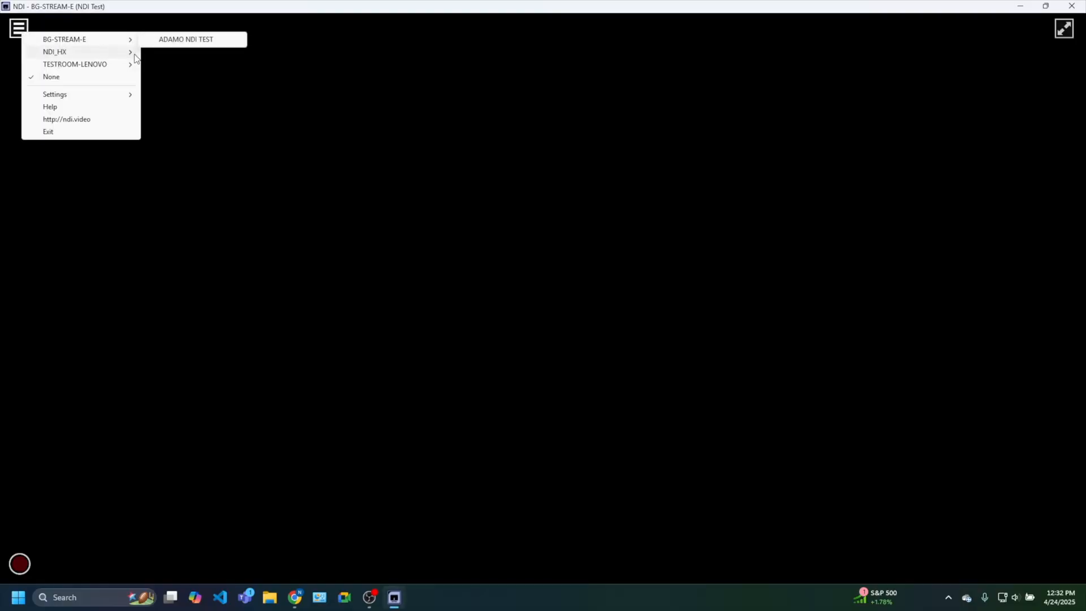
mouse_move(137, 43)
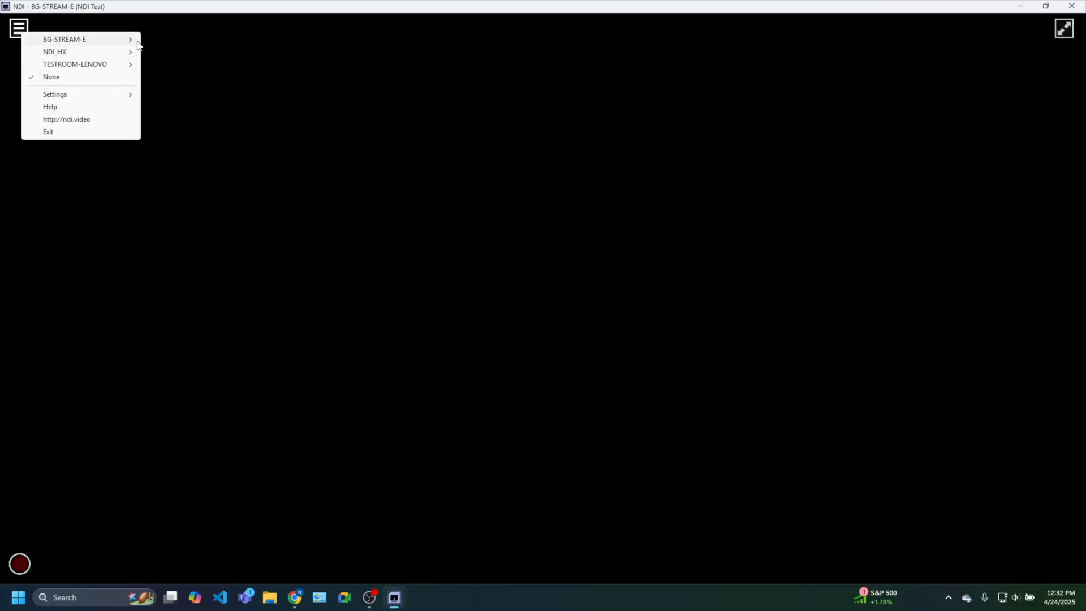
mouse_move(56, 52)
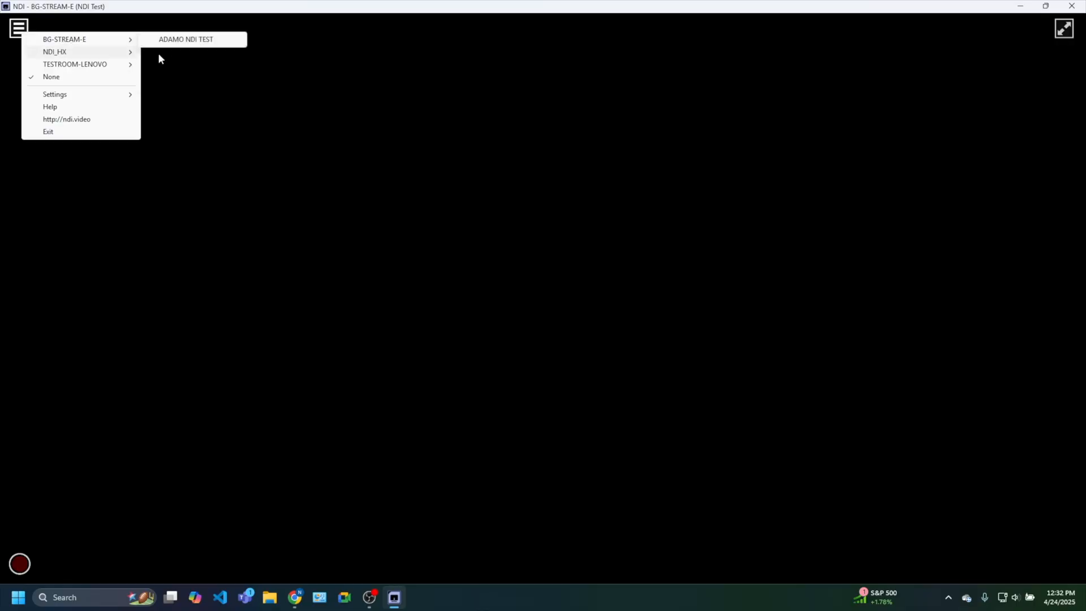
click(185, 39)
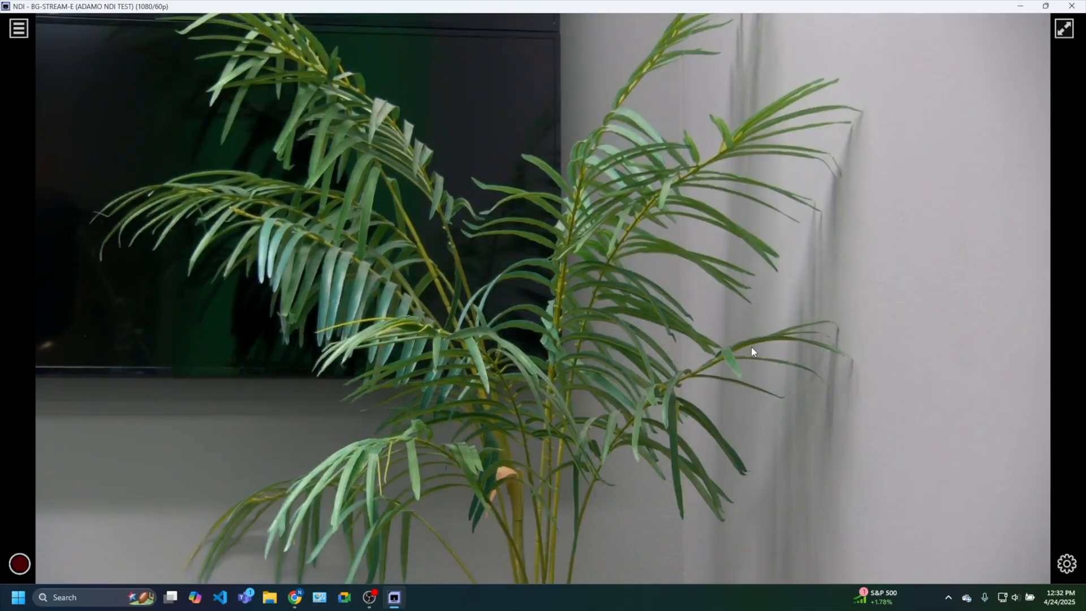
mouse_move(890, 147)
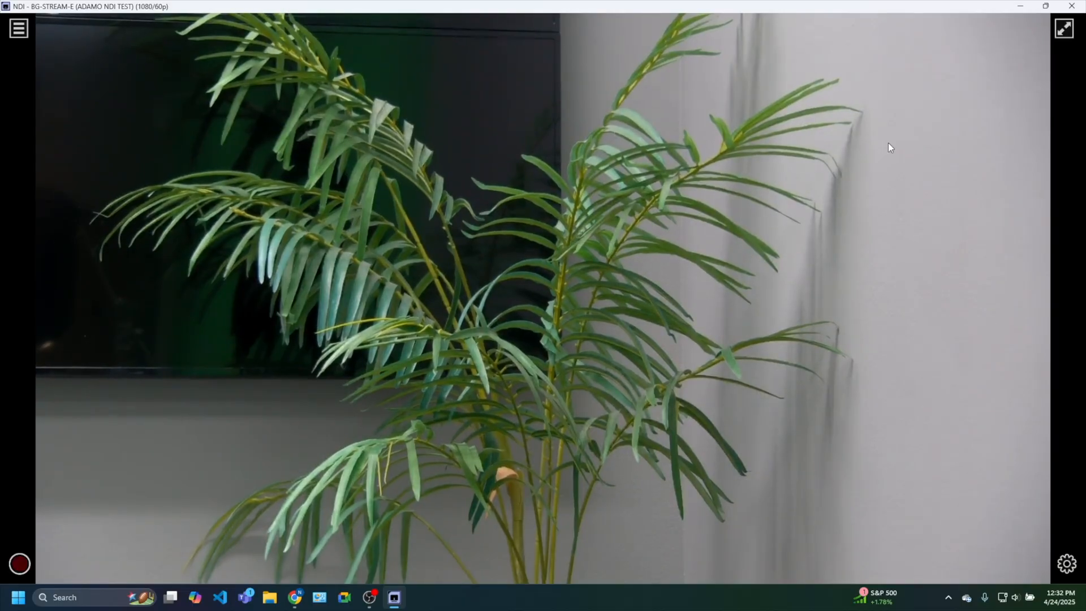